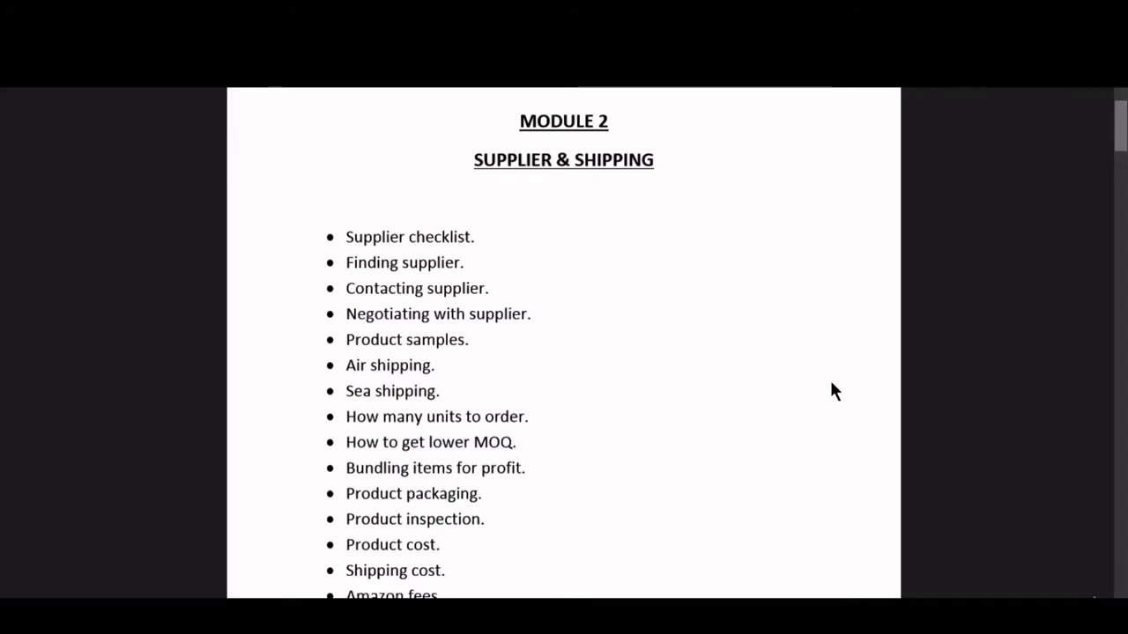
mouse_move(474, 398)
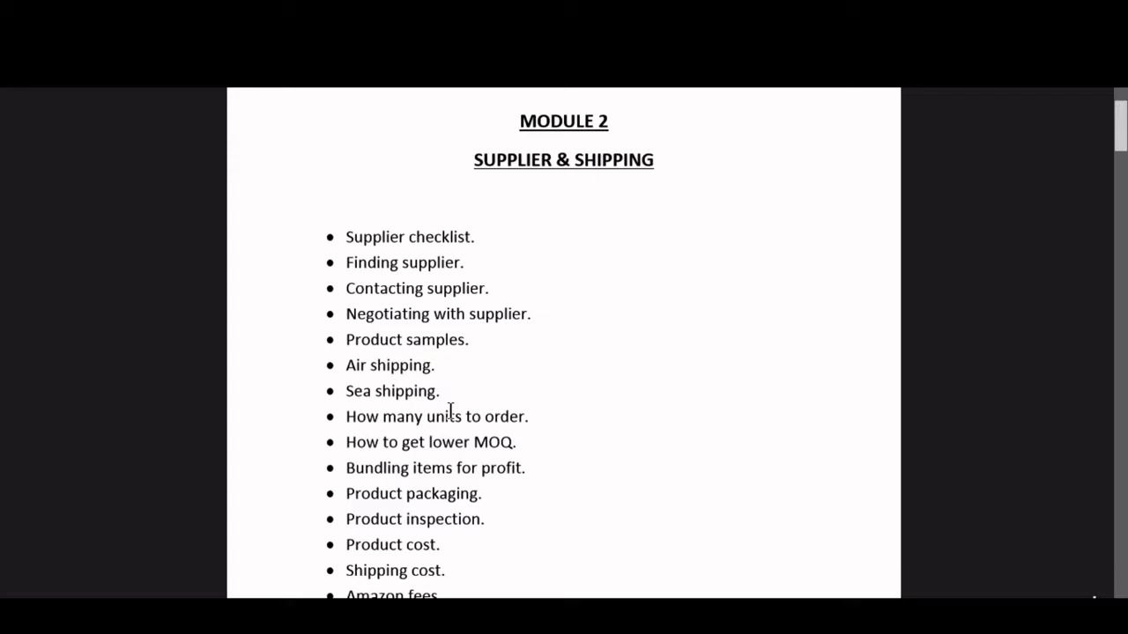
mouse_move(461, 391)
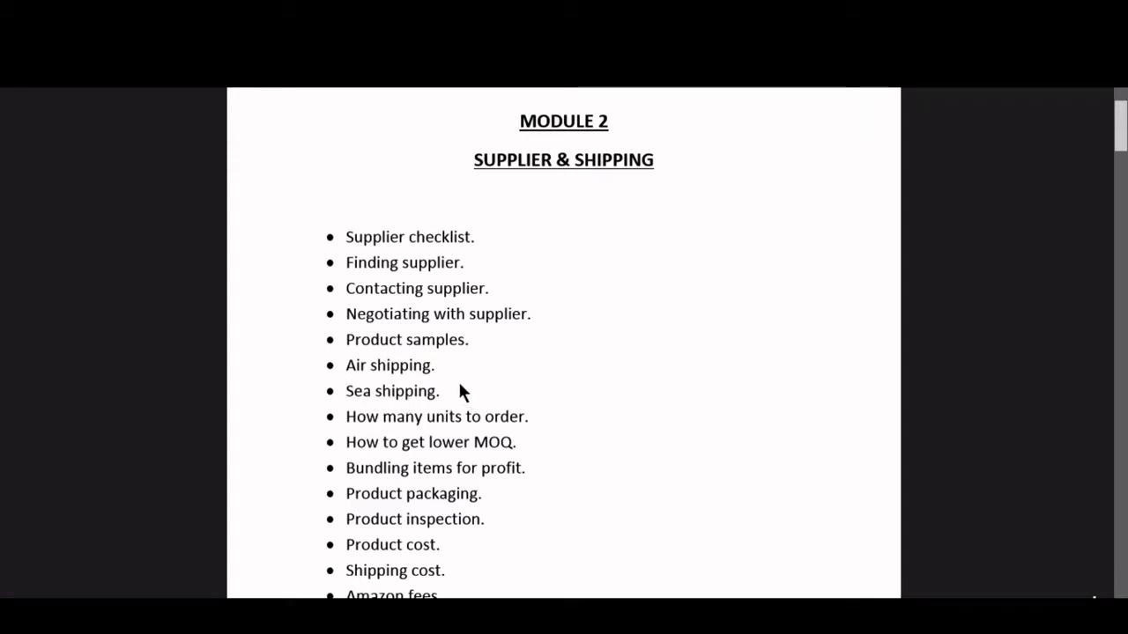
mouse_move(455, 395)
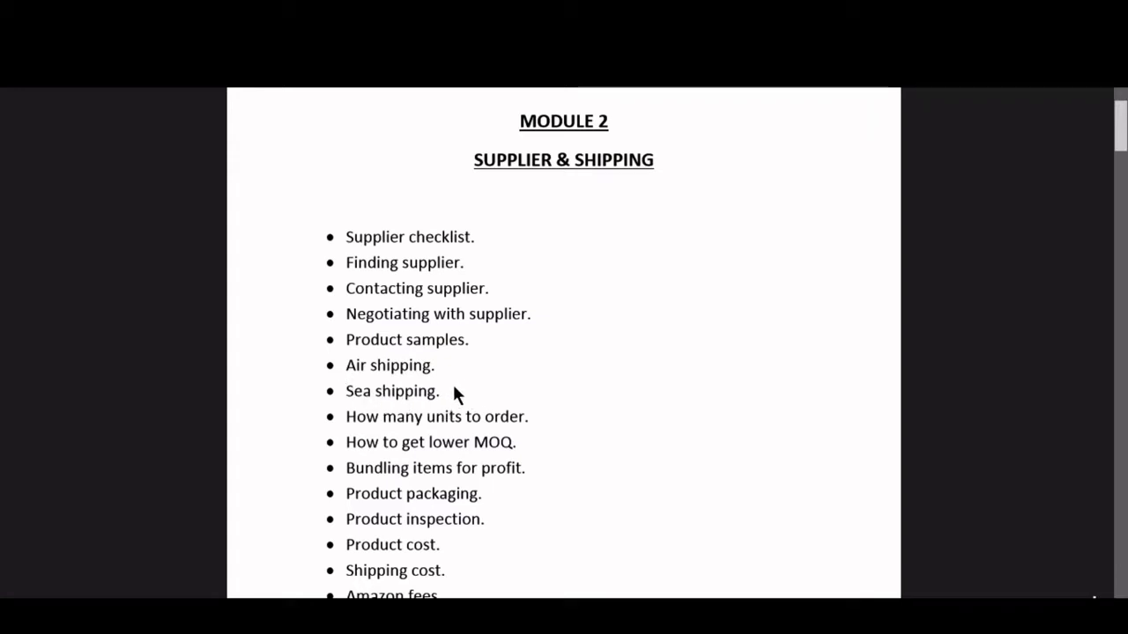
mouse_move(449, 372)
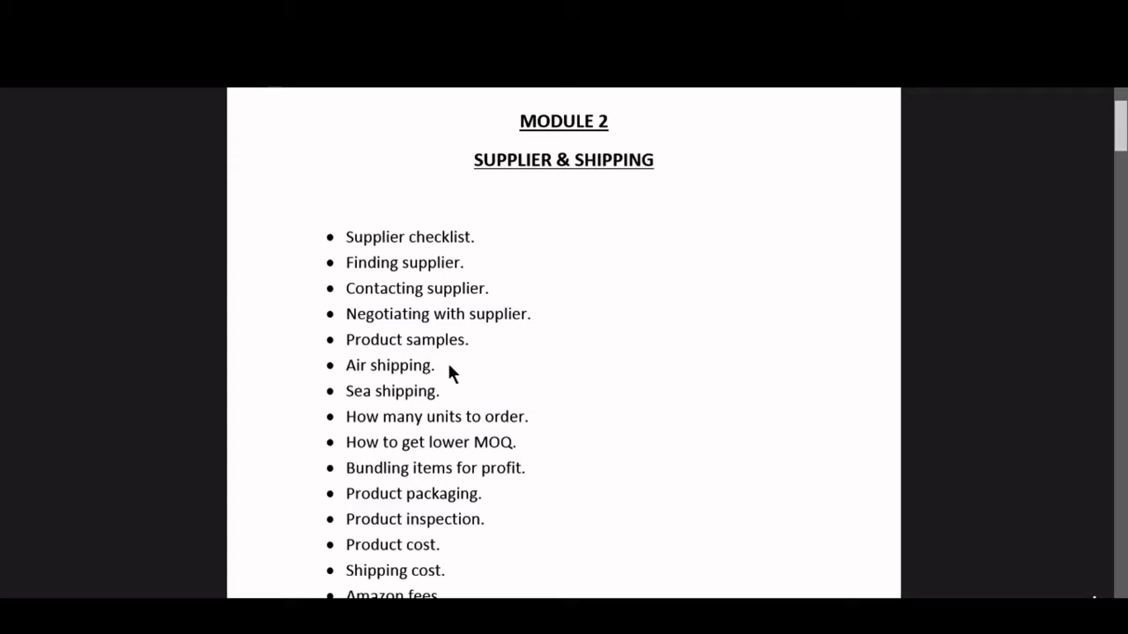
mouse_move(359, 382)
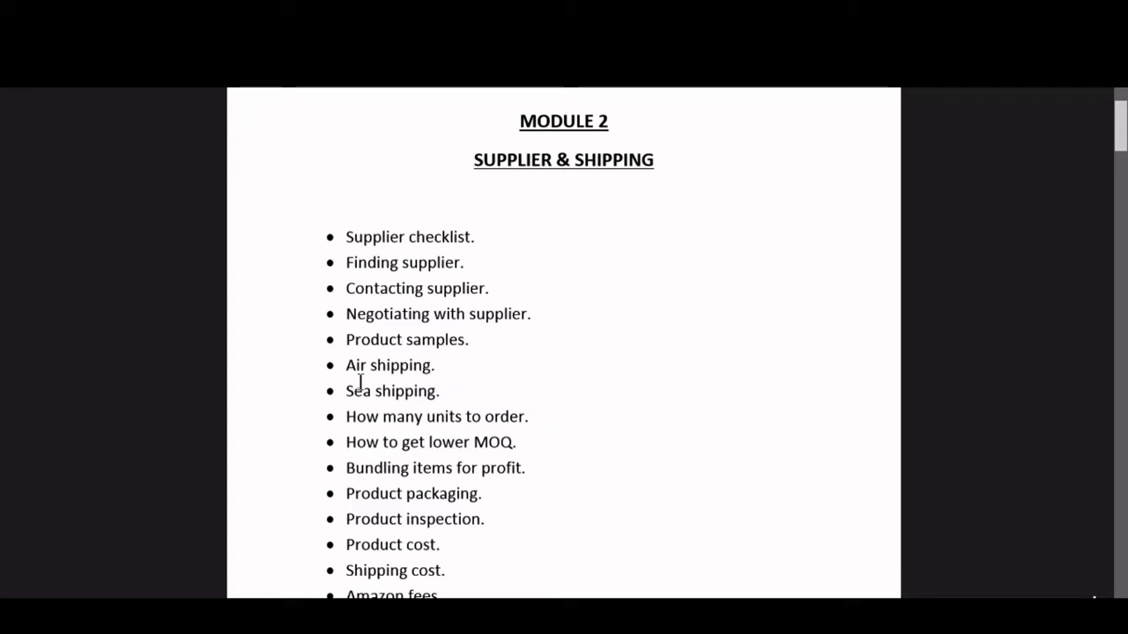
mouse_move(347, 365)
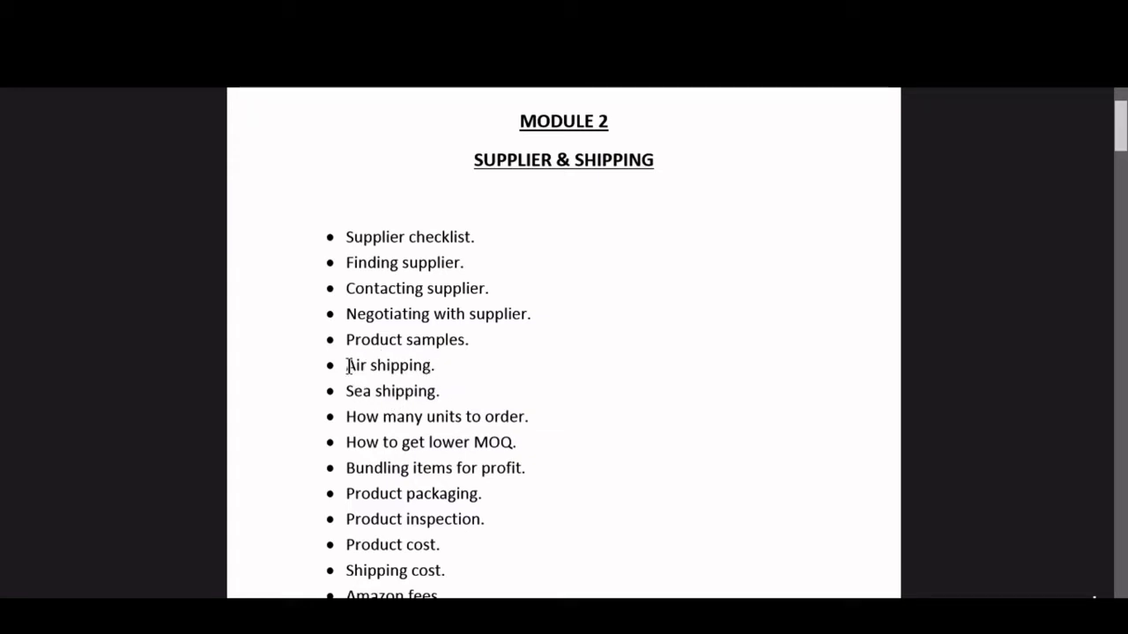
mouse_move(467, 404)
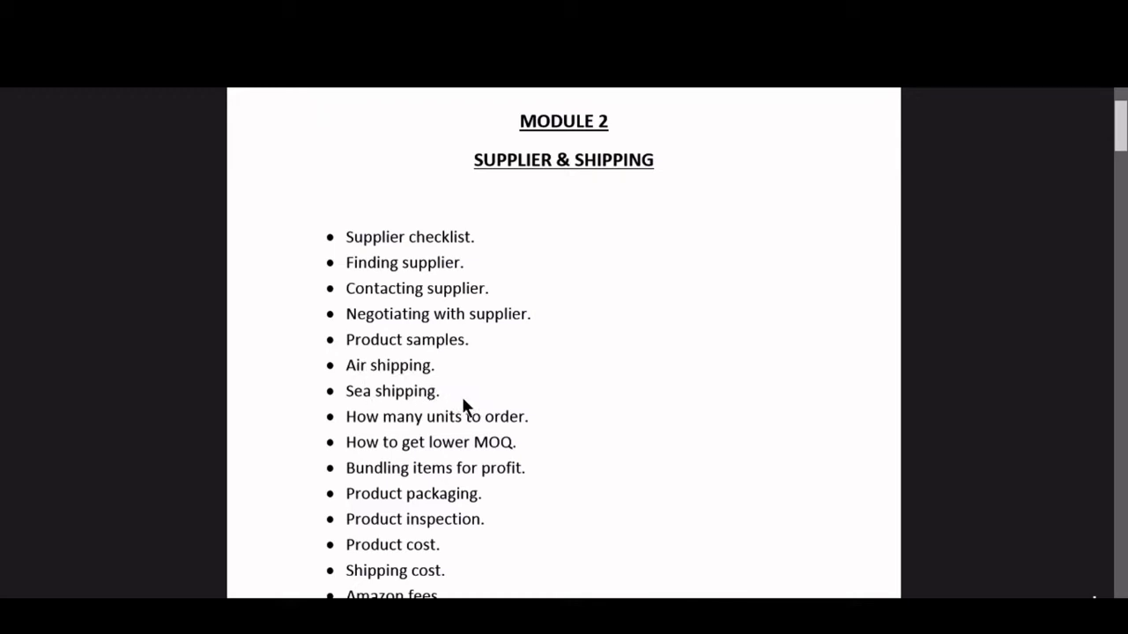
mouse_move(451, 391)
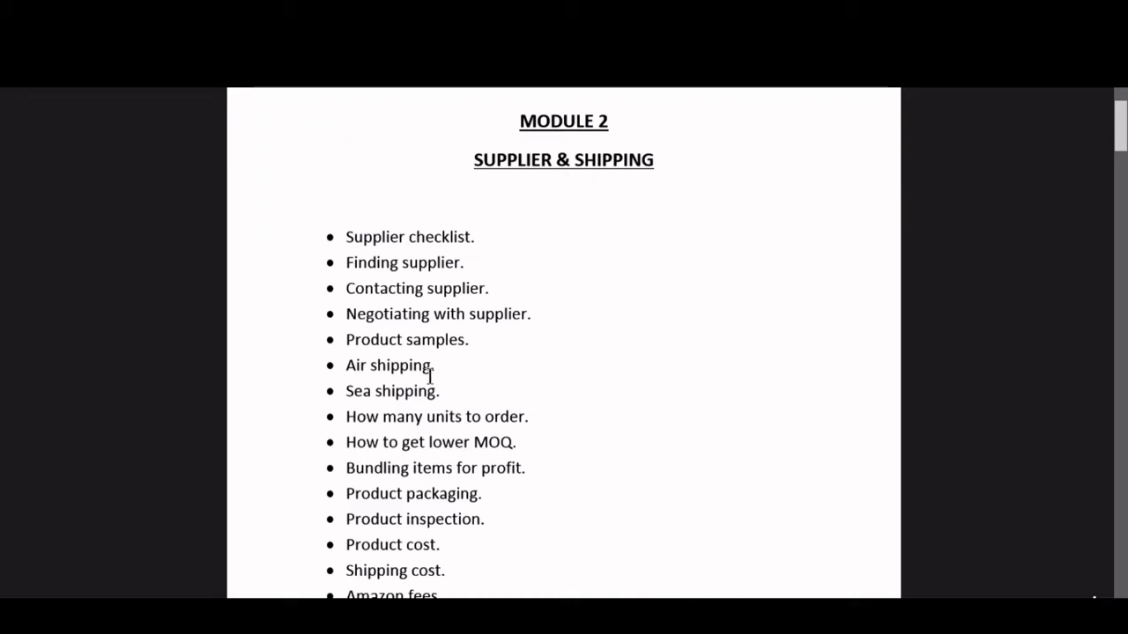
mouse_move(485, 403)
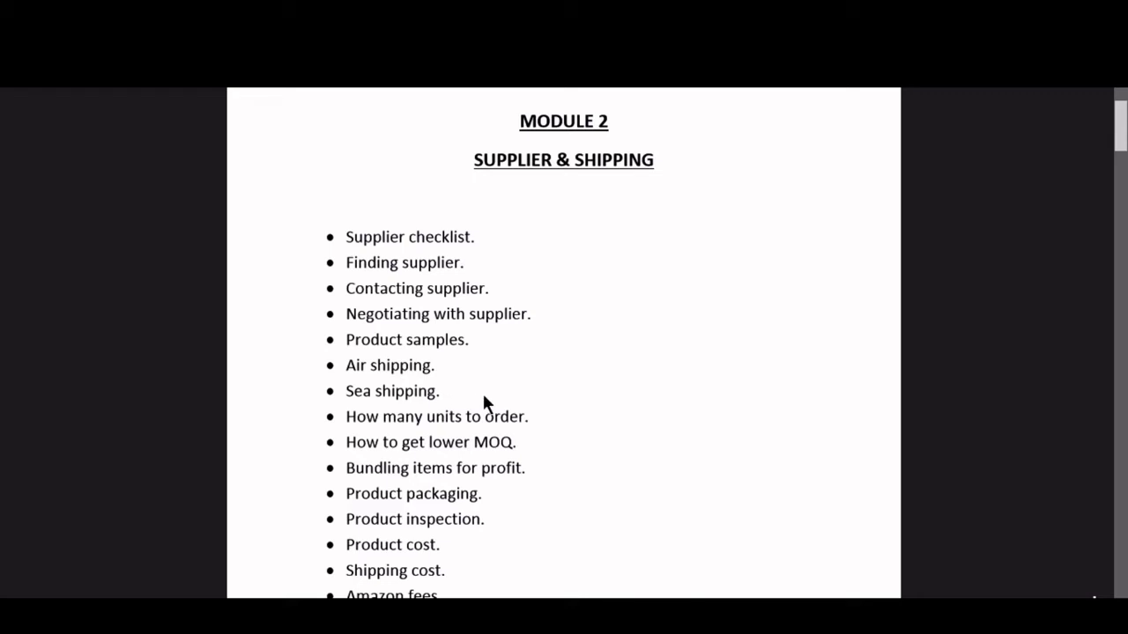
mouse_move(416, 374)
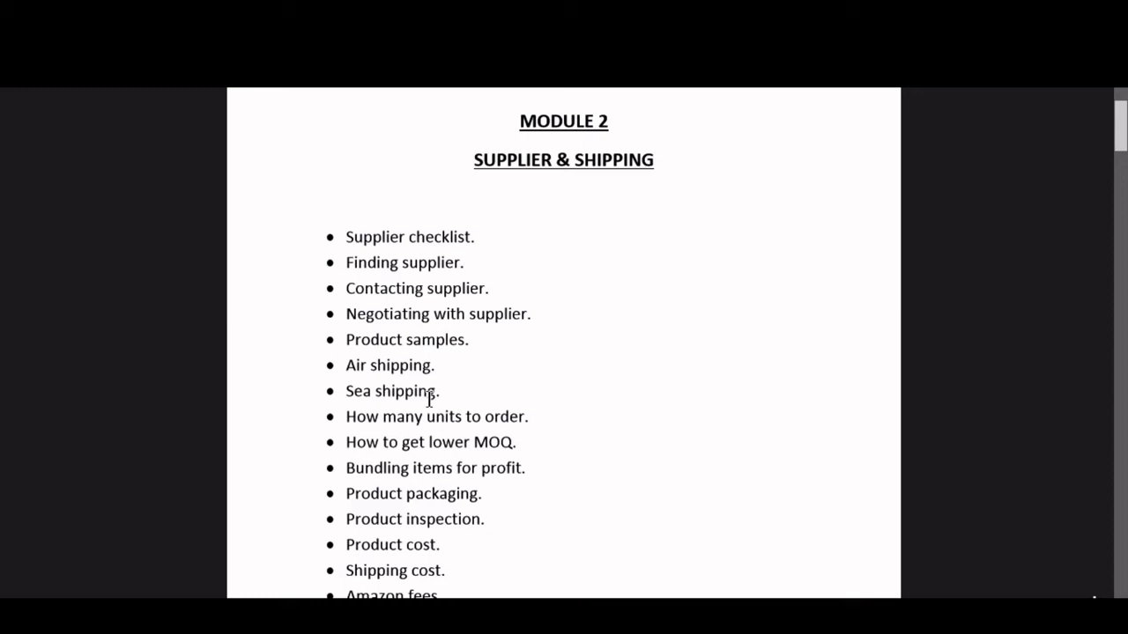
mouse_move(444, 391)
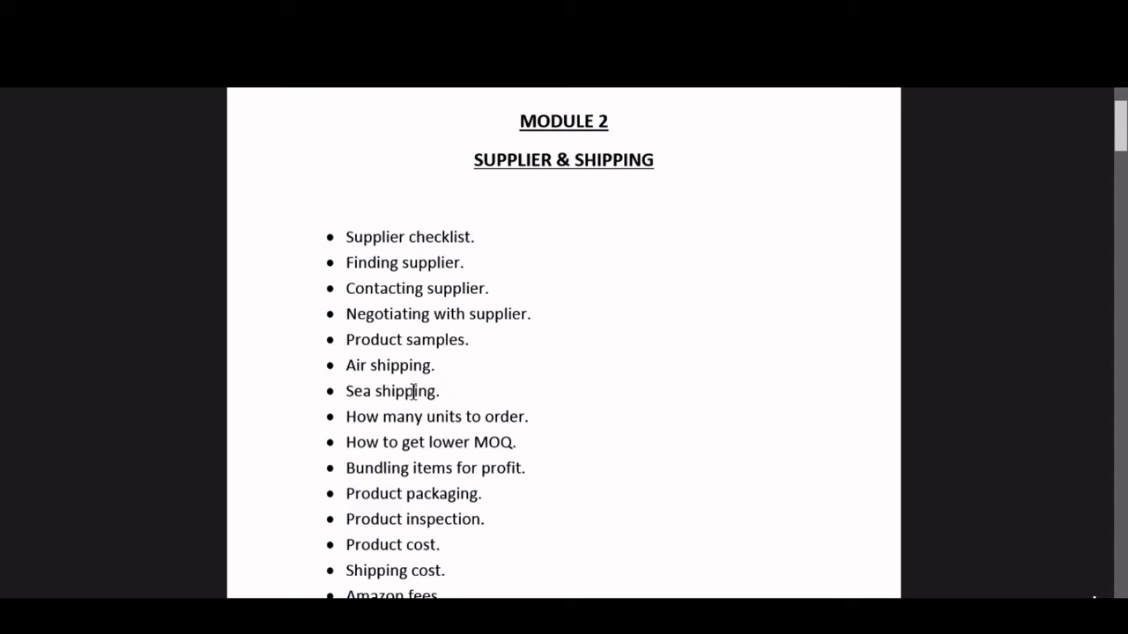
mouse_move(451, 354)
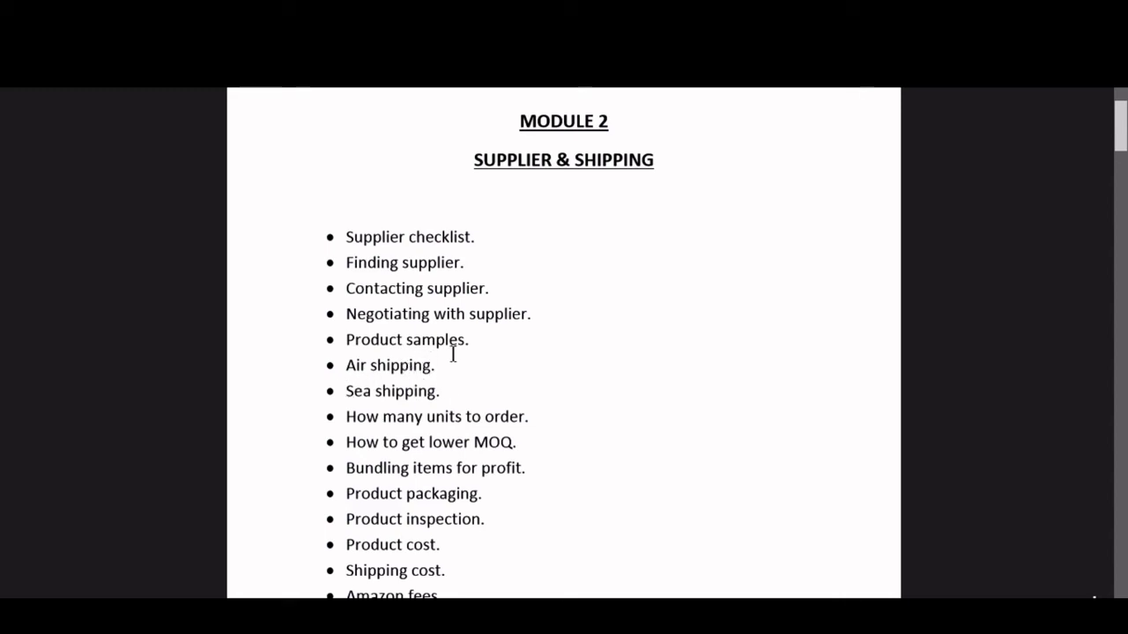